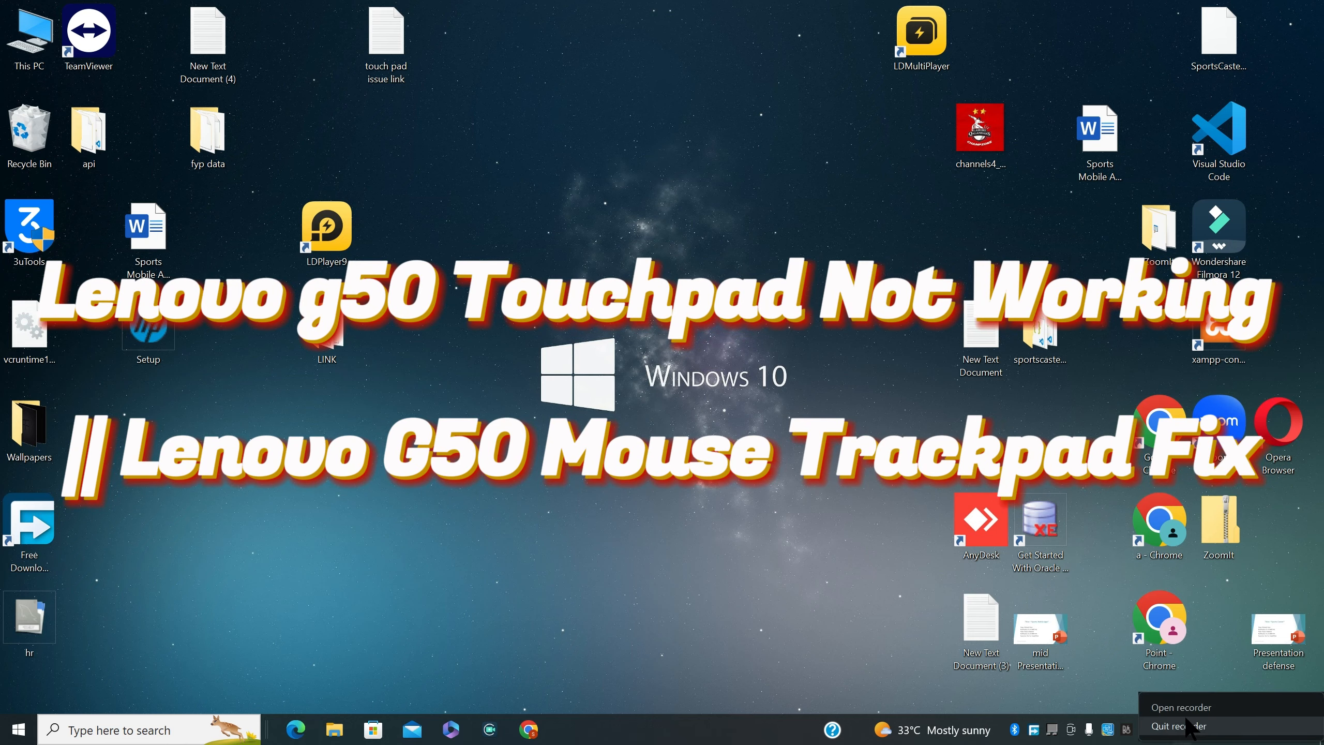
Search Windows for "dev" so Device Manager appears as the best match.
{"action": "left_click", "coordinate": [1180, 707]}
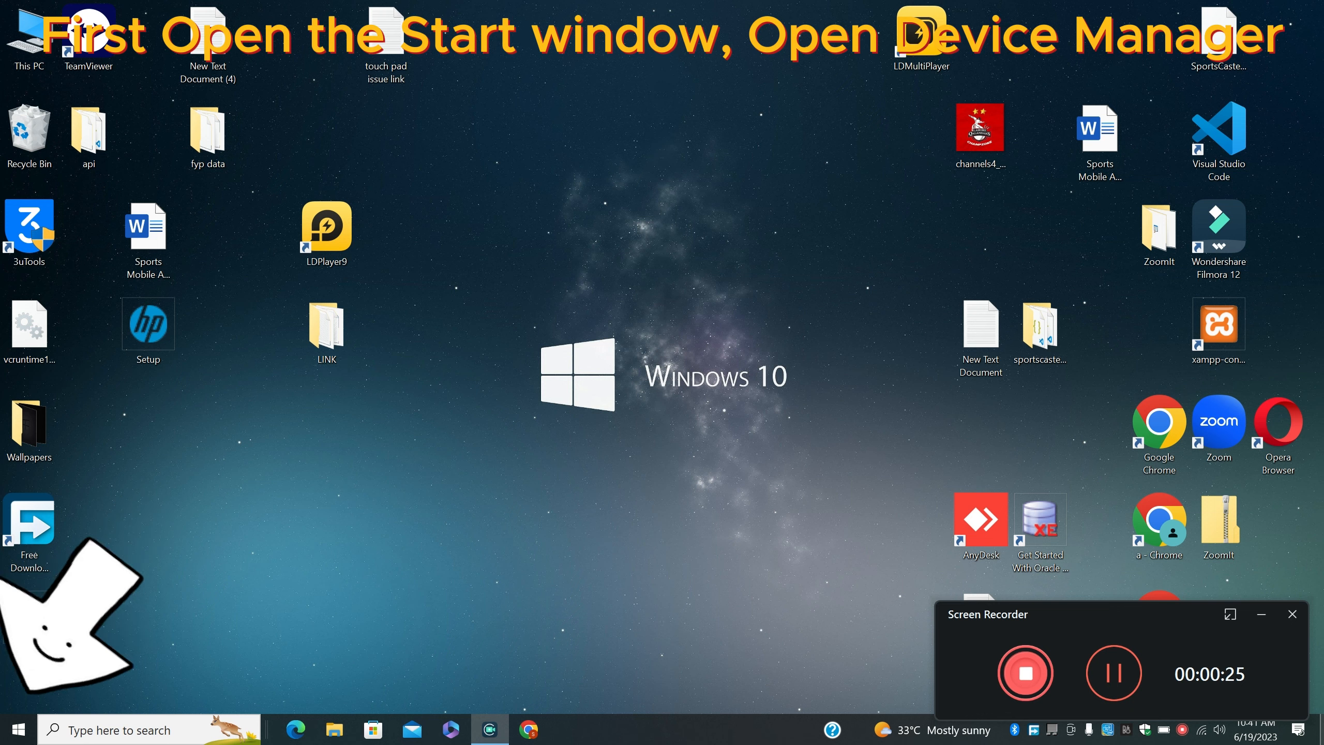
{"action": "type", "text": "dev"}
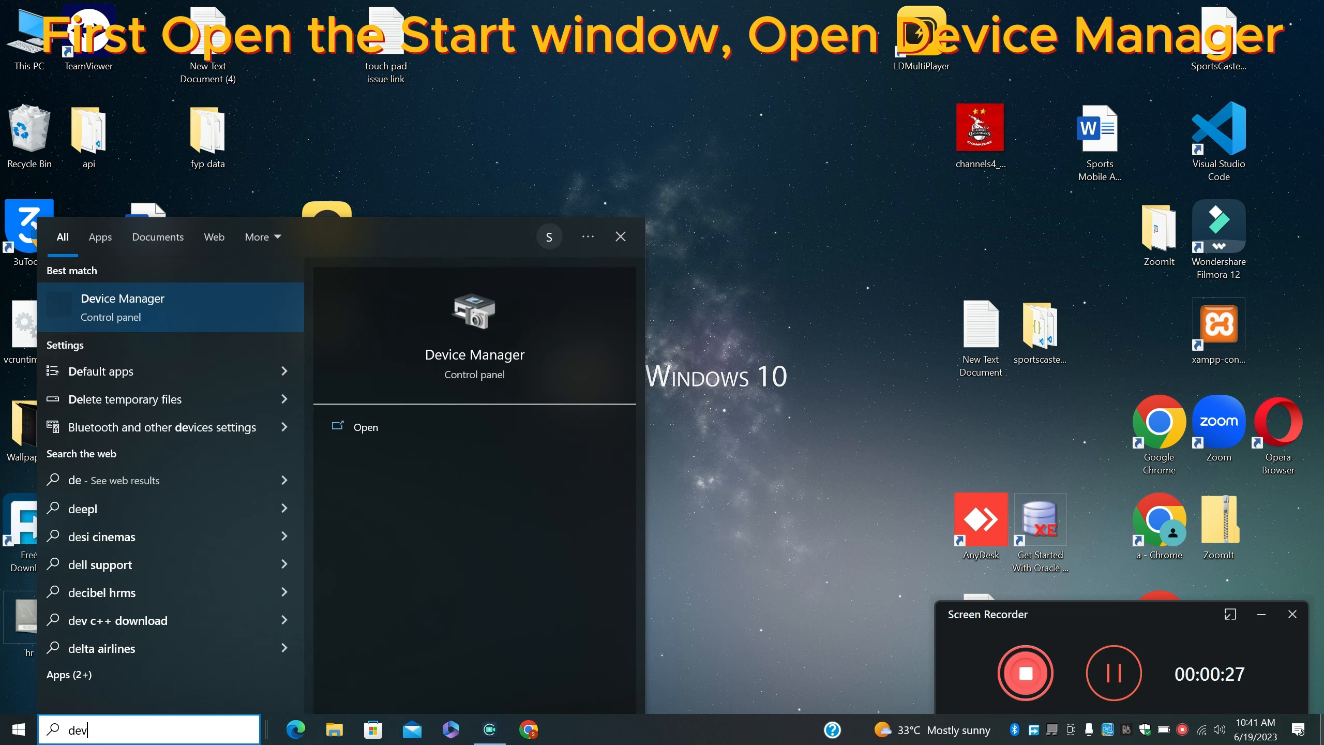